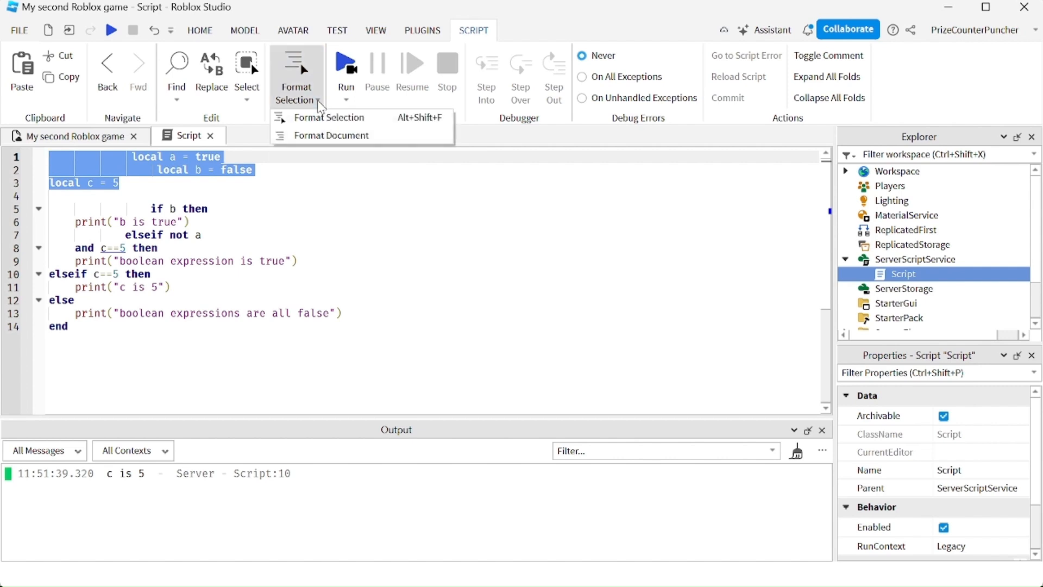
{"action": "mouse_move", "coordinate": [325, 117]}
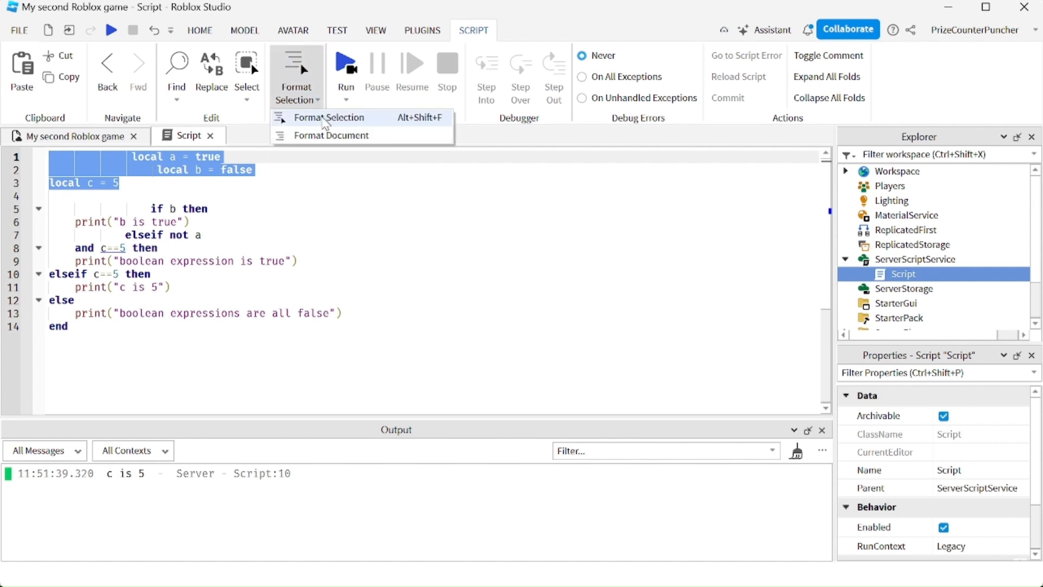
Step: Reformat the three selected local variable declarations so their indentation lines up
{"action": "left_click", "coordinate": [328, 117]}
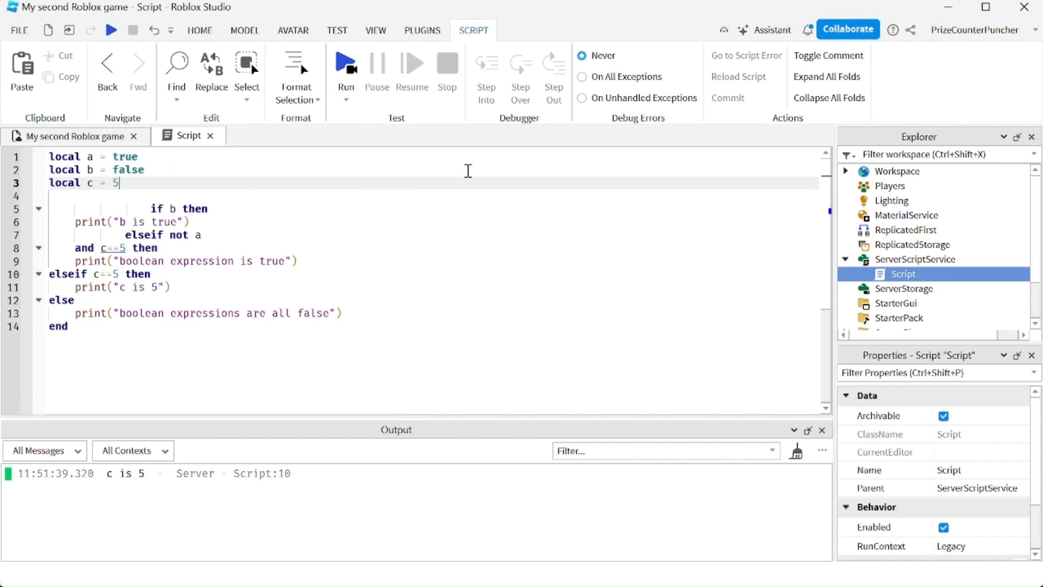
Step: Reformat the entire document so the if/elseif/else block is consistently indented
{"action": "left_click", "coordinate": [296, 90]}
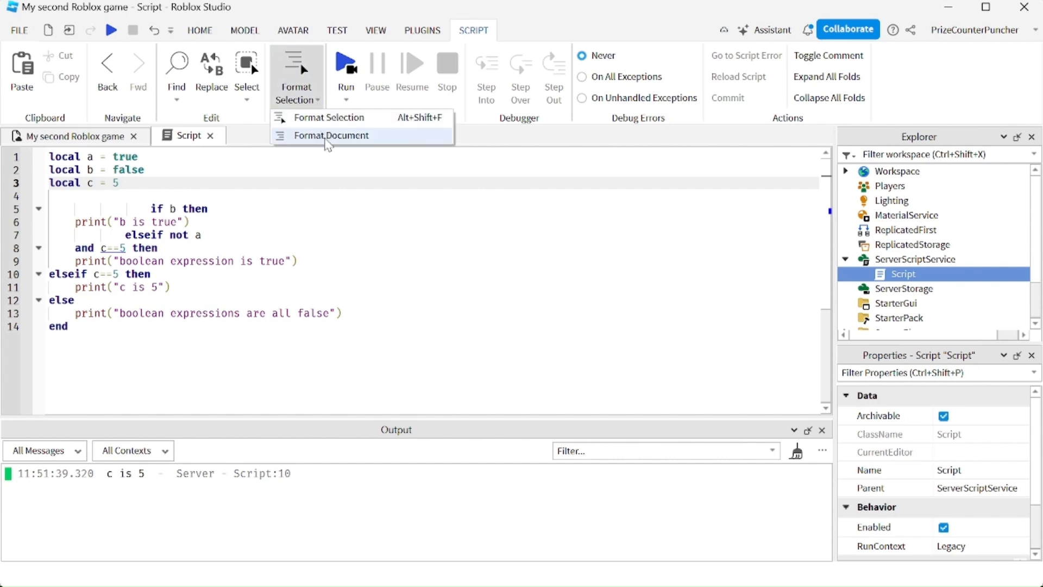
{"action": "left_click", "coordinate": [332, 135]}
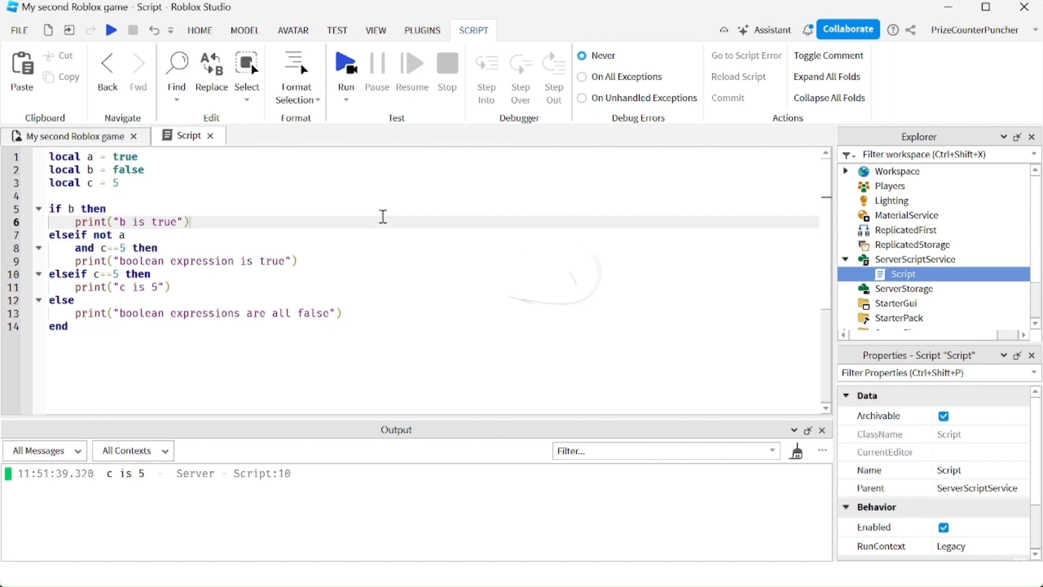